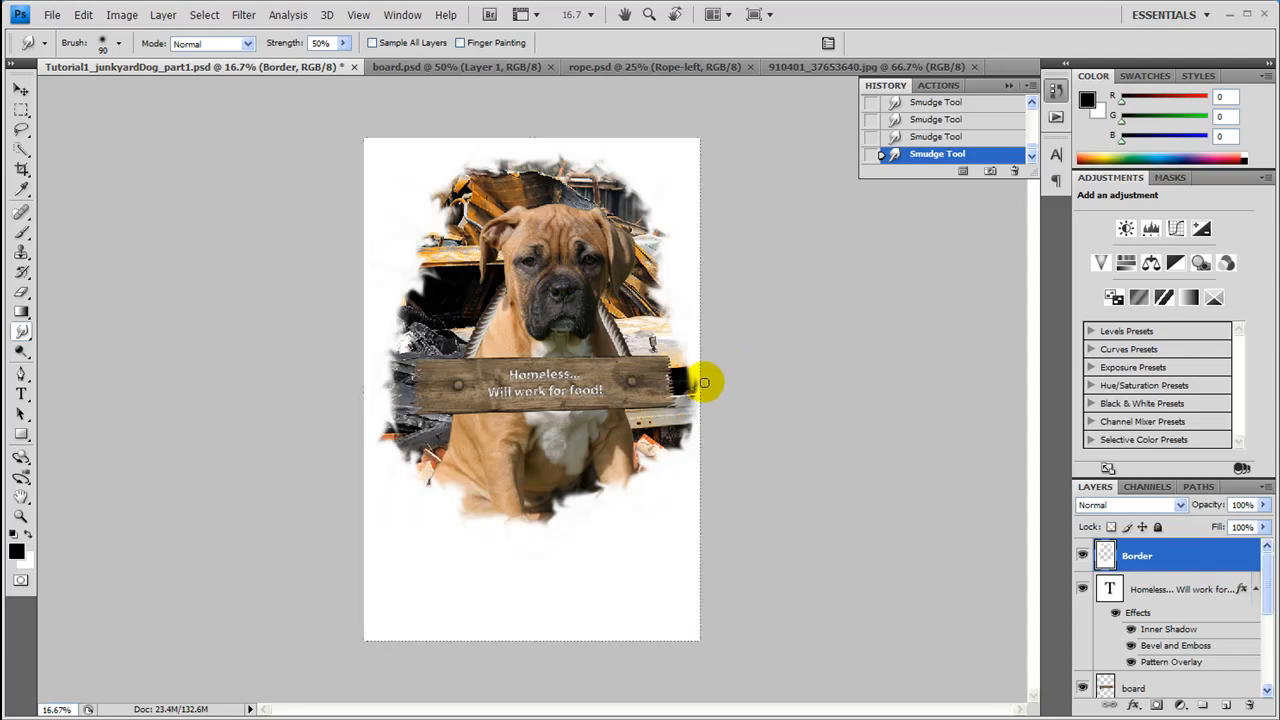
- Smudge the white border's inner edge into ragged strokes over the dog photo
{"action": "left_click_drag", "start_coordinate": [704, 384], "coordinate": [544, 304]}
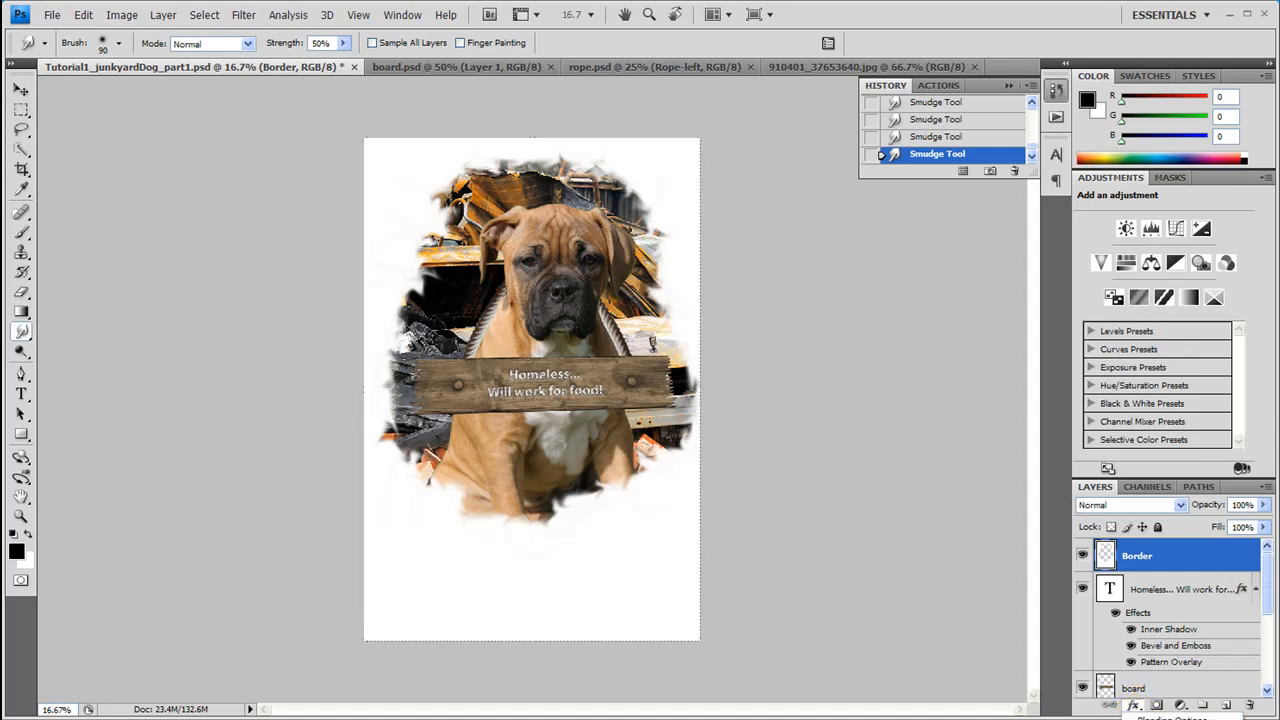
- Apply a lime-green Color Overlay layer style to the Border layer
{"action": "double_click", "coordinate": [1136, 556]}
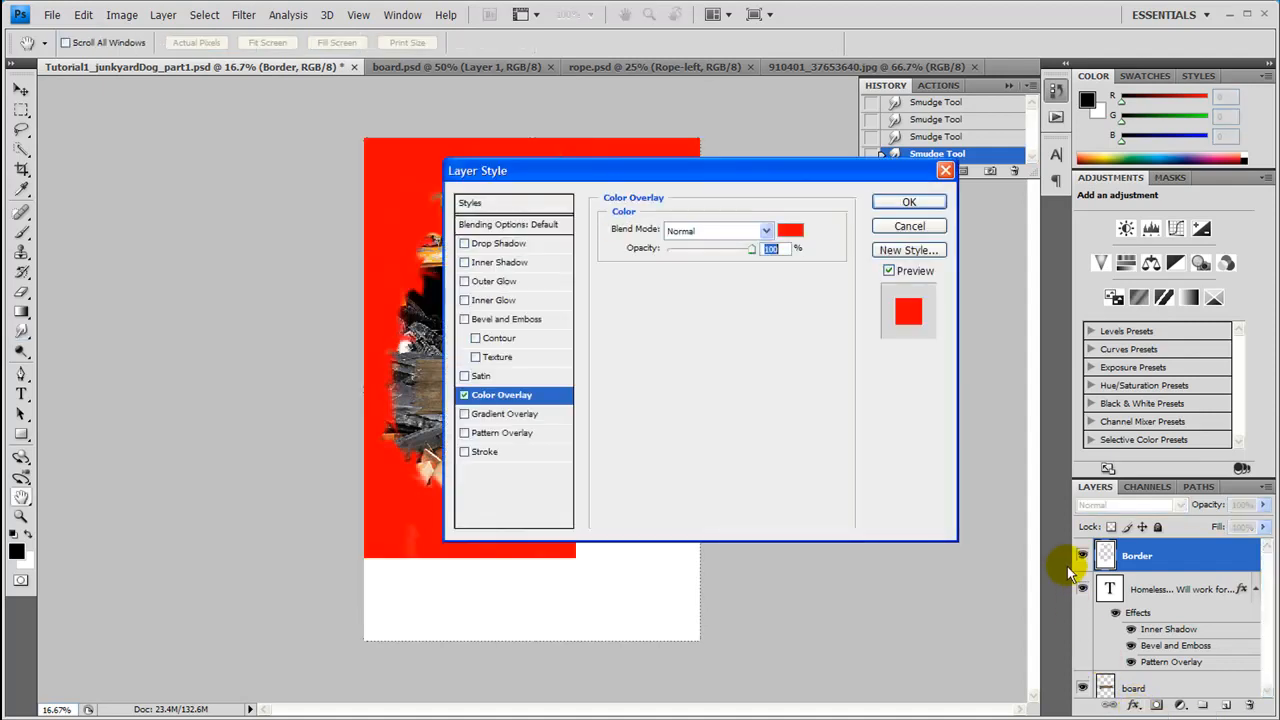
{"action": "left_click_drag", "start_coordinate": [700, 170], "coordinate": [620, 186]}
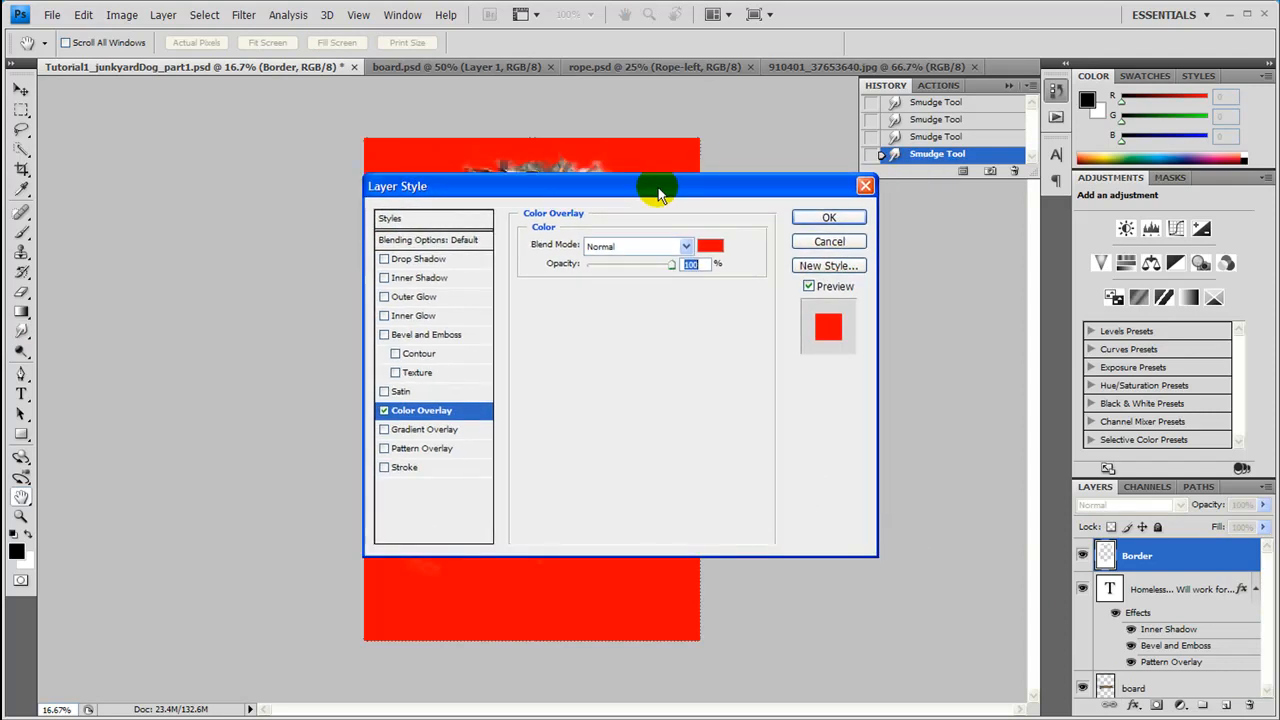
{"action": "mouse_move", "coordinate": [516, 424]}
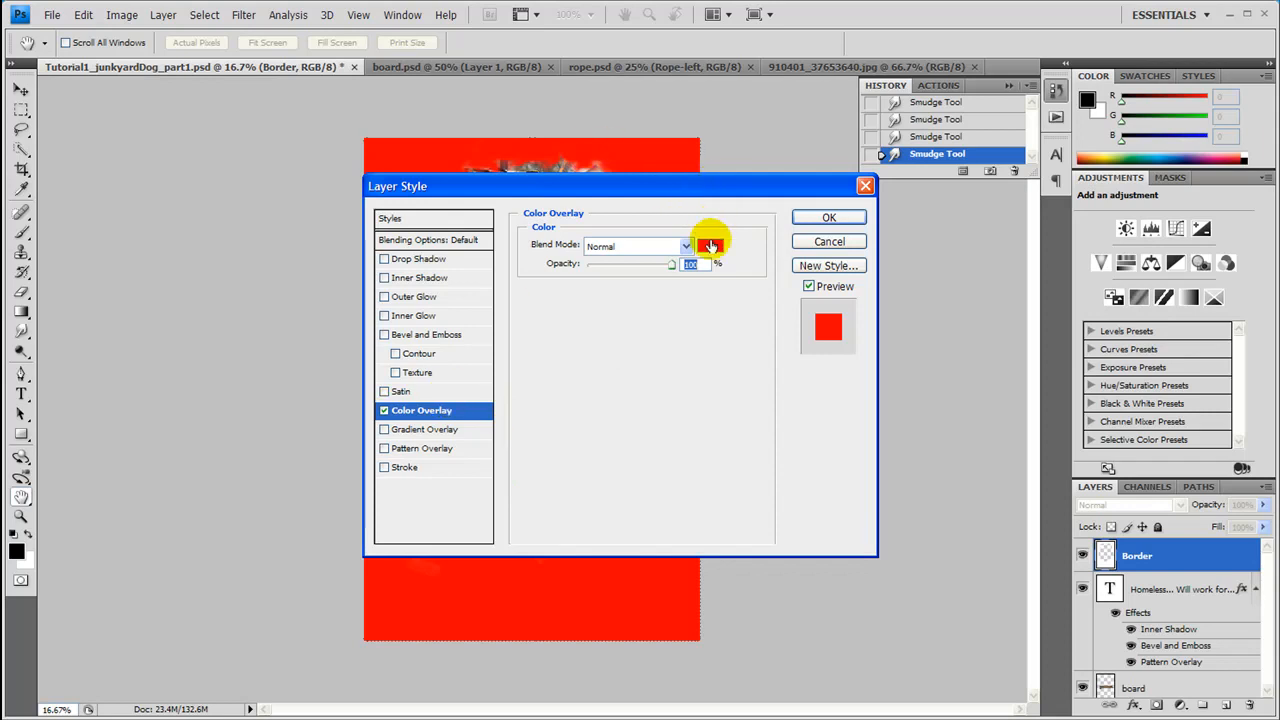
{"action": "left_click", "coordinate": [712, 244]}
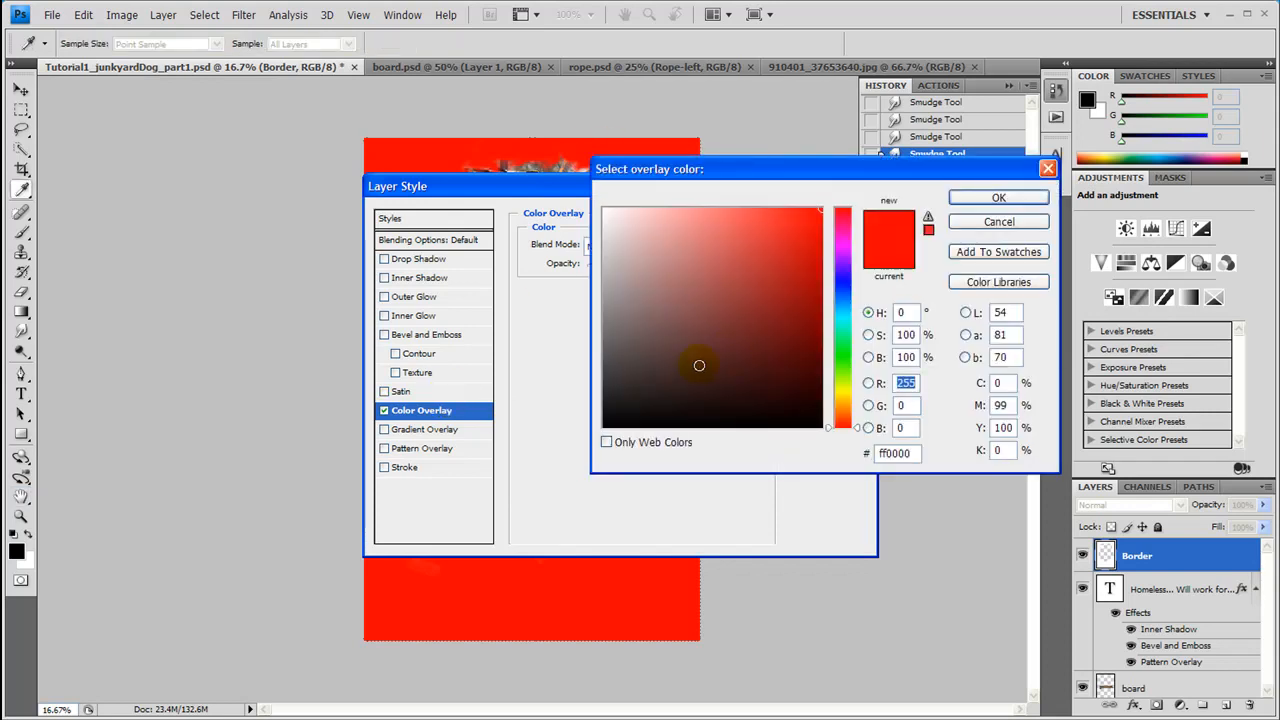
{"action": "left_click", "coordinate": [824, 224]}
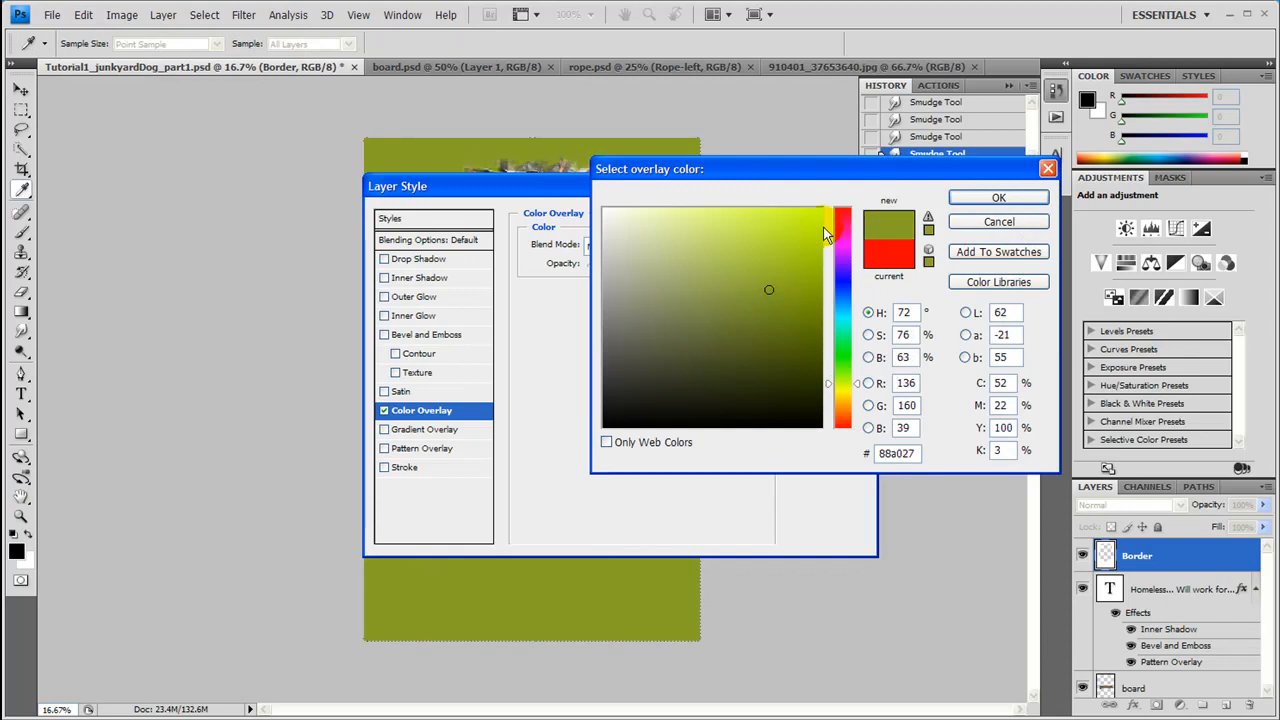
{"action": "left_click", "coordinate": [810, 228]}
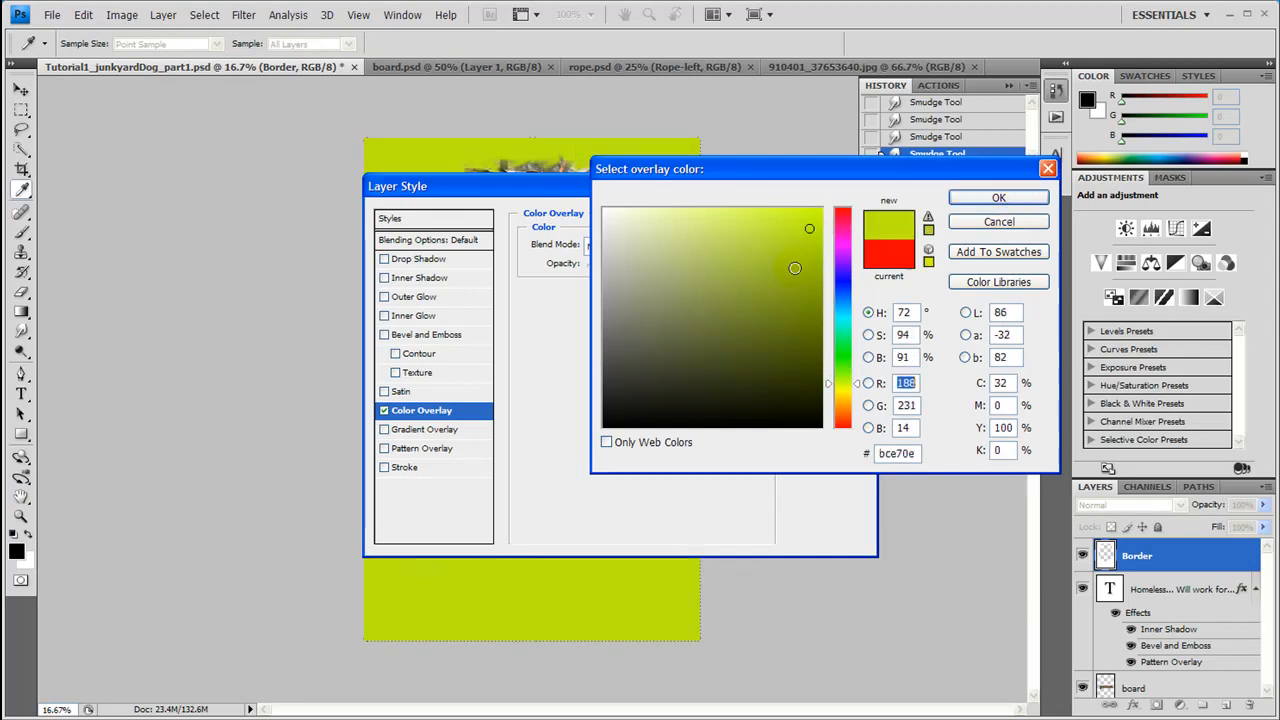
{"action": "left_click", "coordinate": [998, 198]}
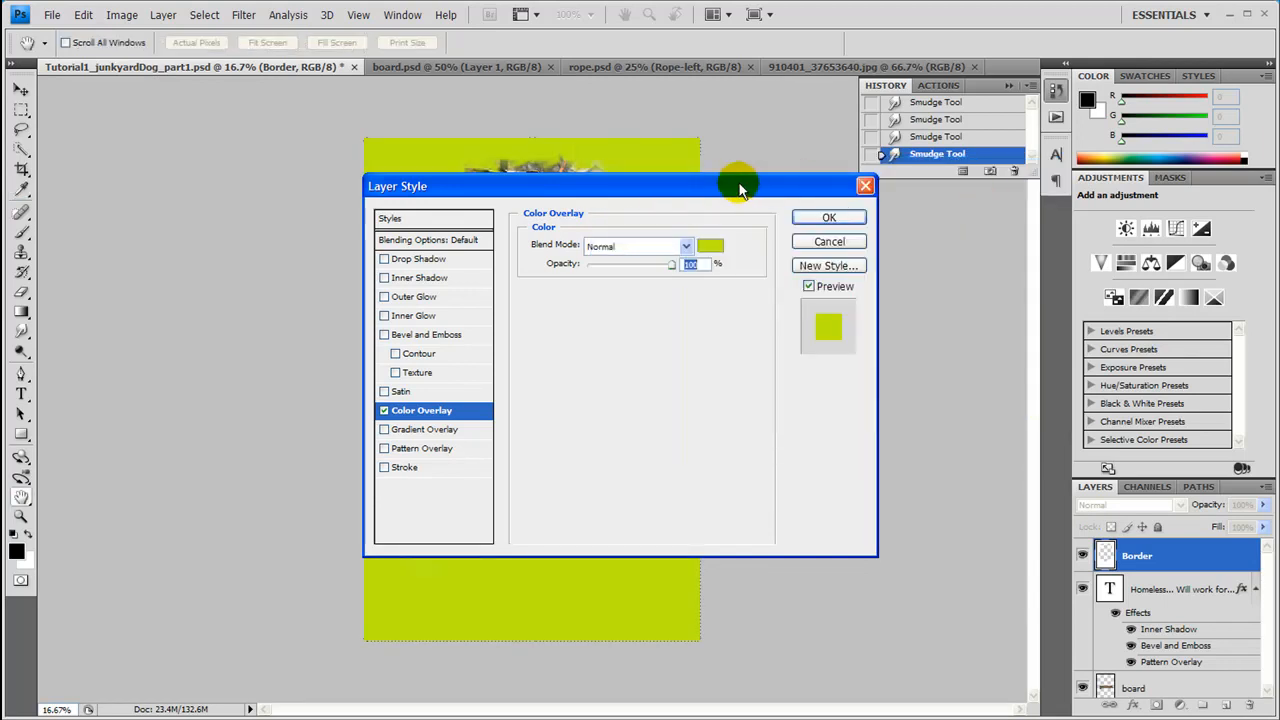
{"action": "mouse_move", "coordinate": [756, 218]}
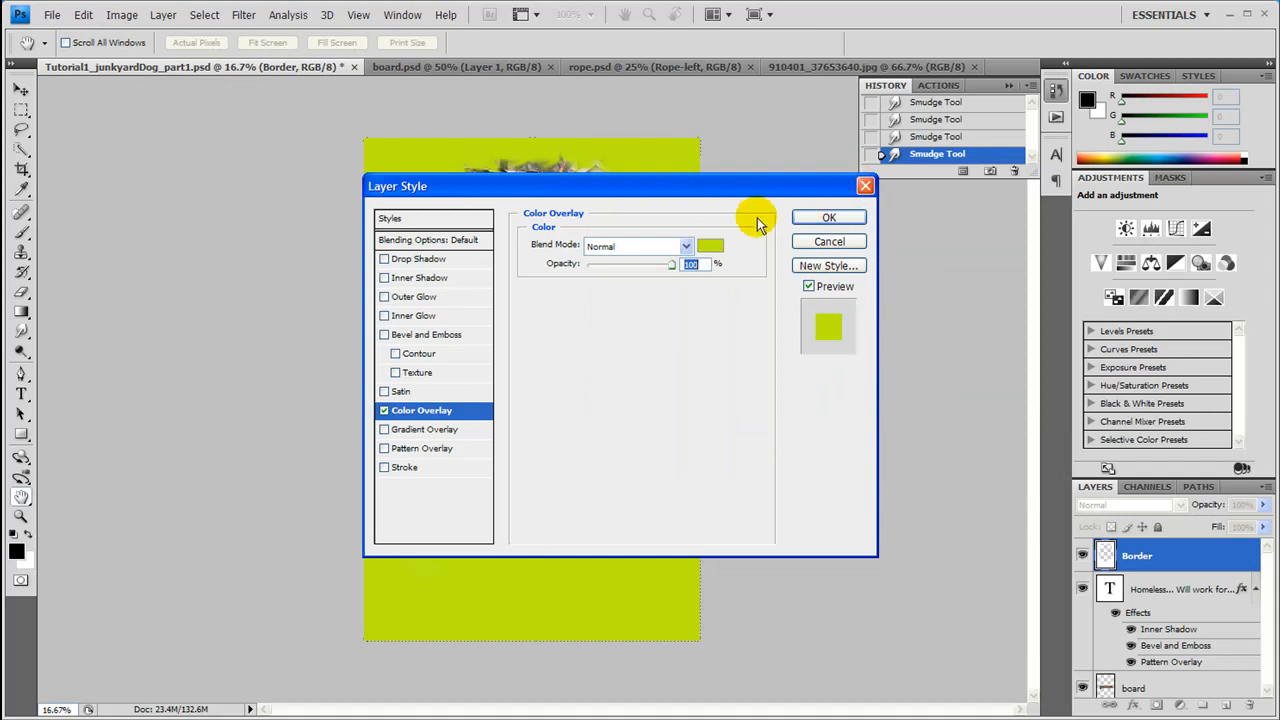
{"action": "left_click", "coordinate": [828, 216]}
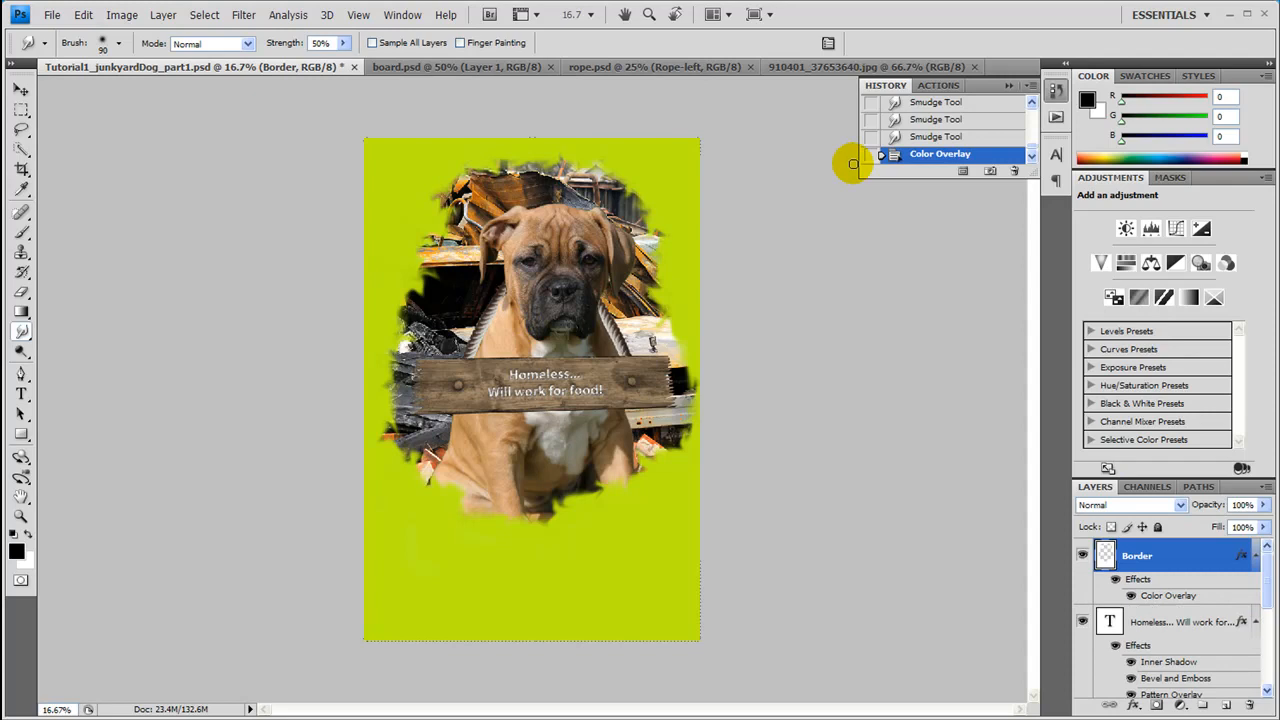
{"action": "mouse_move", "coordinate": [856, 168]}
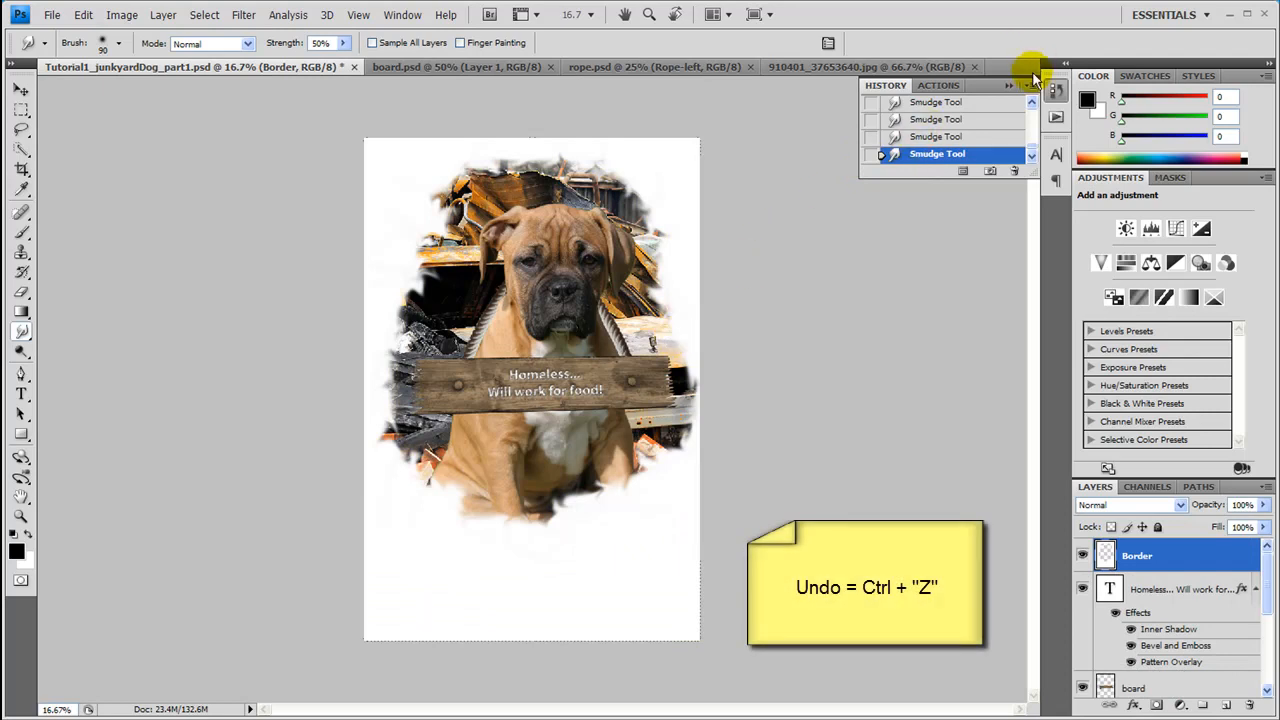
- Collapse the History panel after undoing the colour overlay
{"action": "left_click", "coordinate": [1036, 76]}
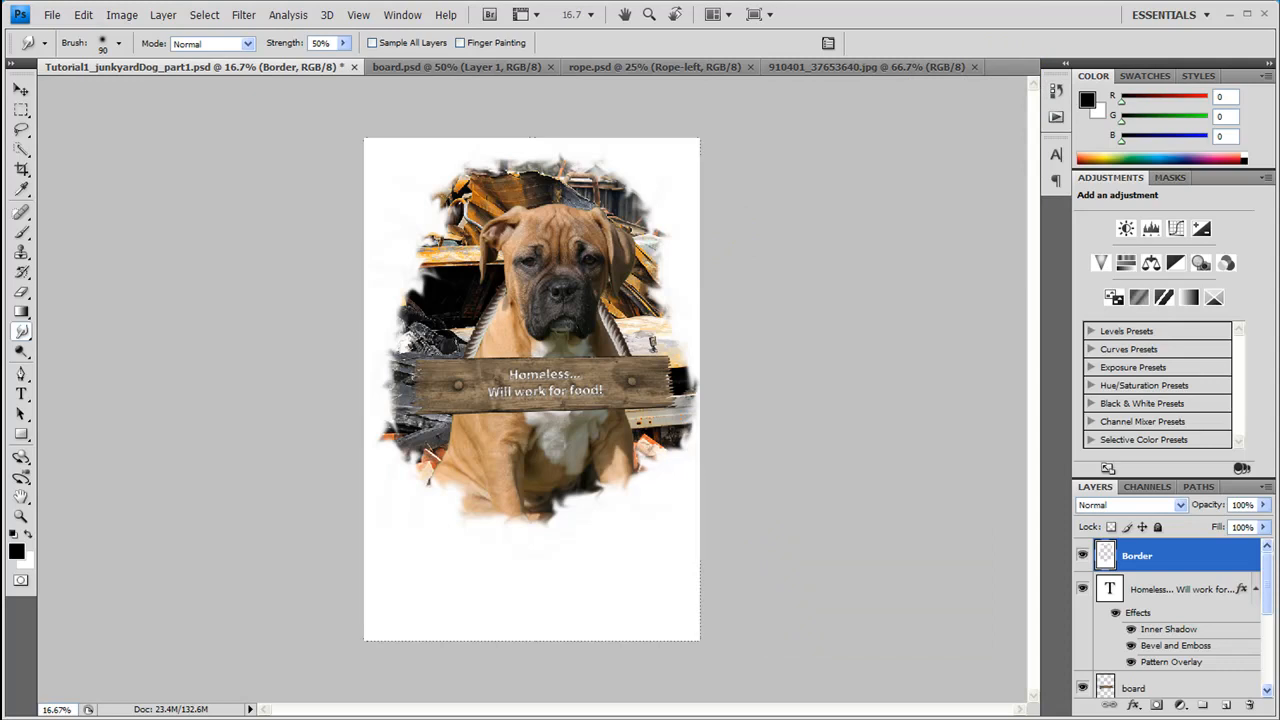
- Scroll the Layers panel down to reach the sign text and board layers
{"action": "scroll", "scroll_direction": "down", "scroll_amount": 3}
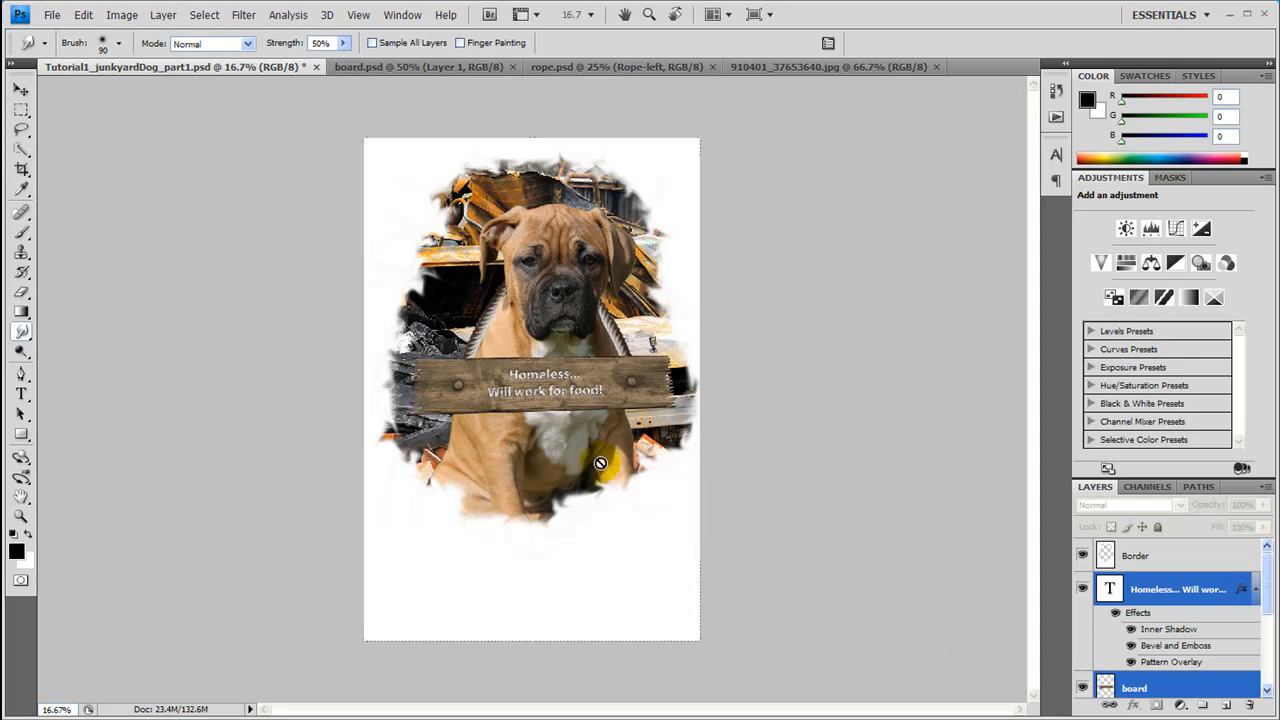
{"action": "mouse_move", "coordinate": [654, 200]}
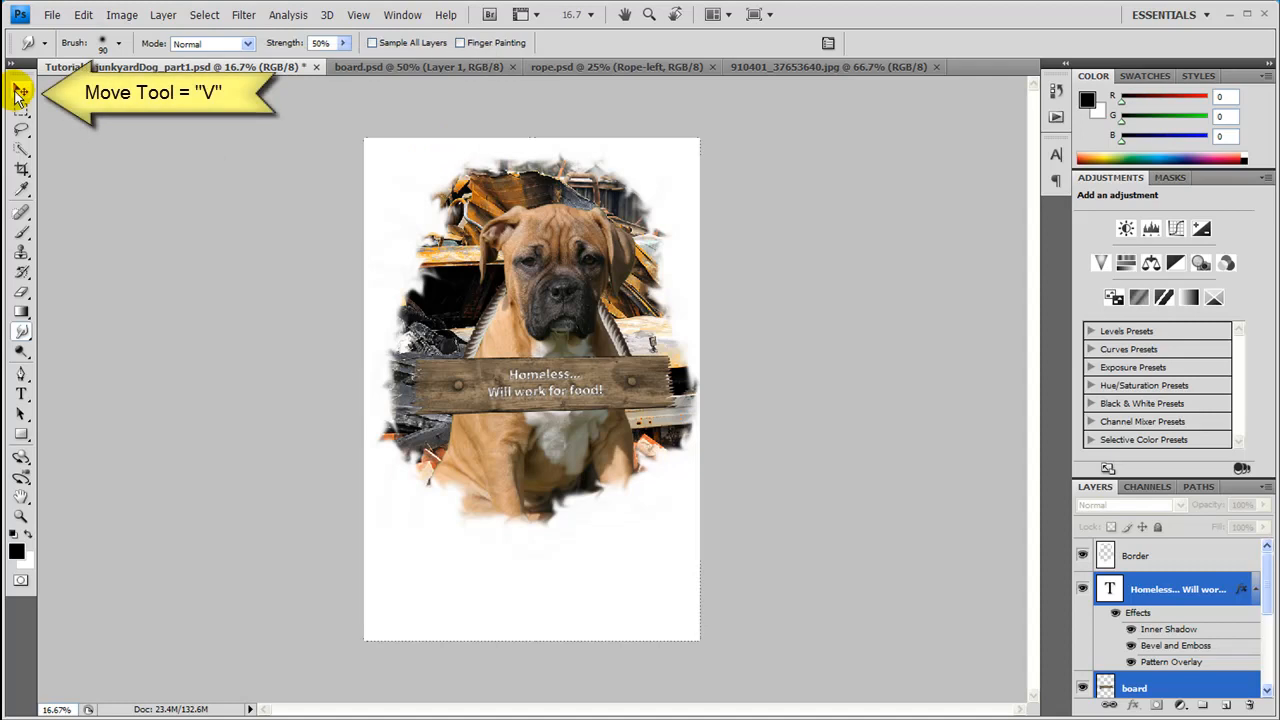
- Scale the dog photo and wooden sign to about 82% from the centre and commit
{"action": "left_click", "coordinate": [22, 92]}
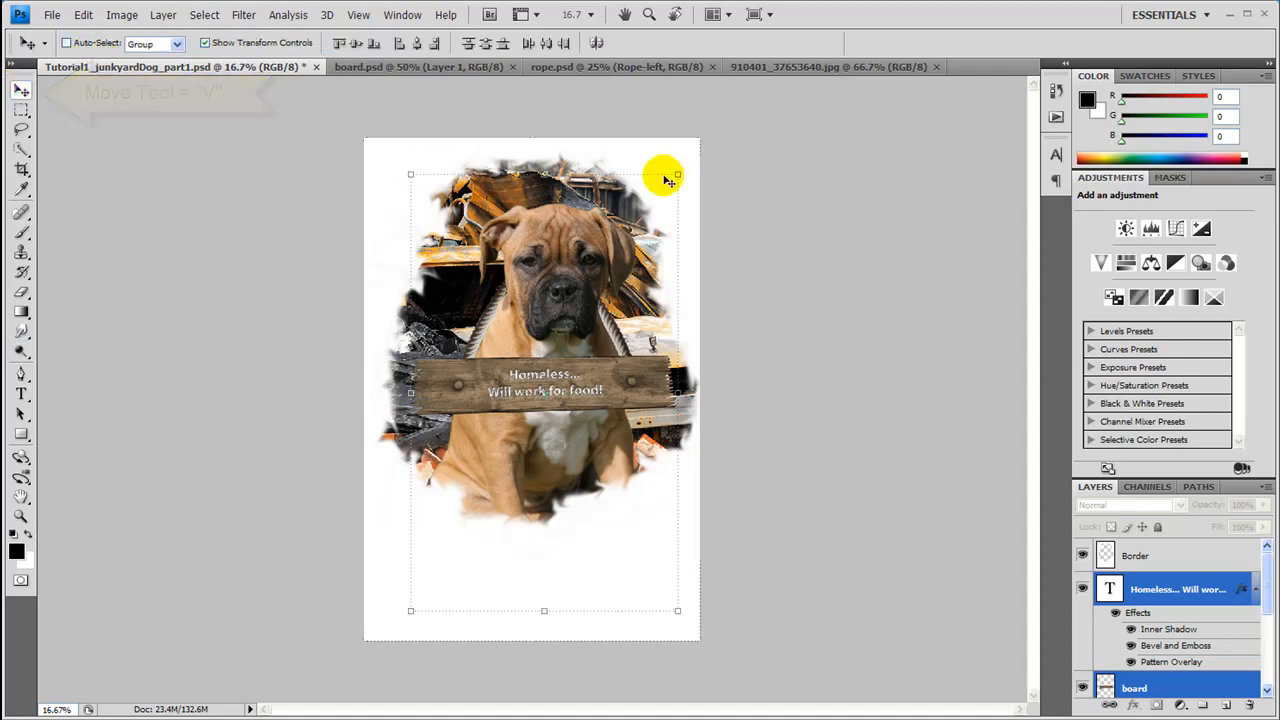
{"action": "mouse_move", "coordinate": [678, 172]}
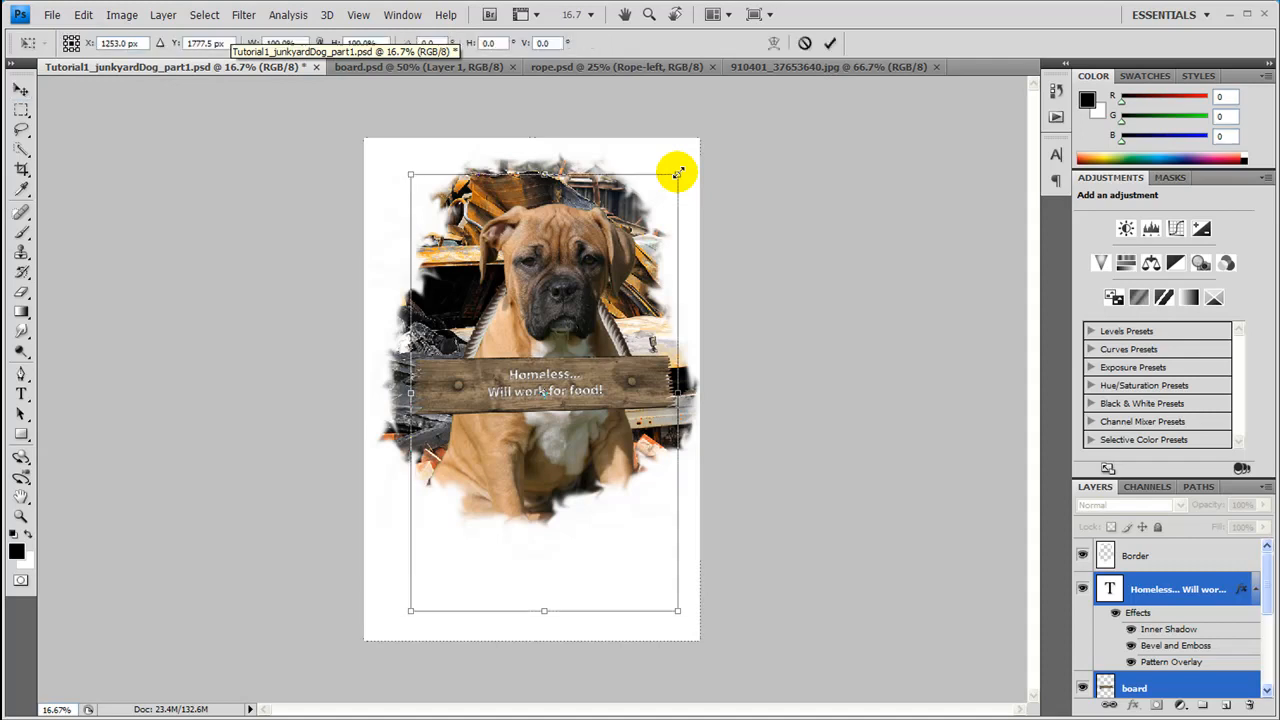
{"action": "left_click_drag", "start_coordinate": [676, 174], "coordinate": [644, 204]}
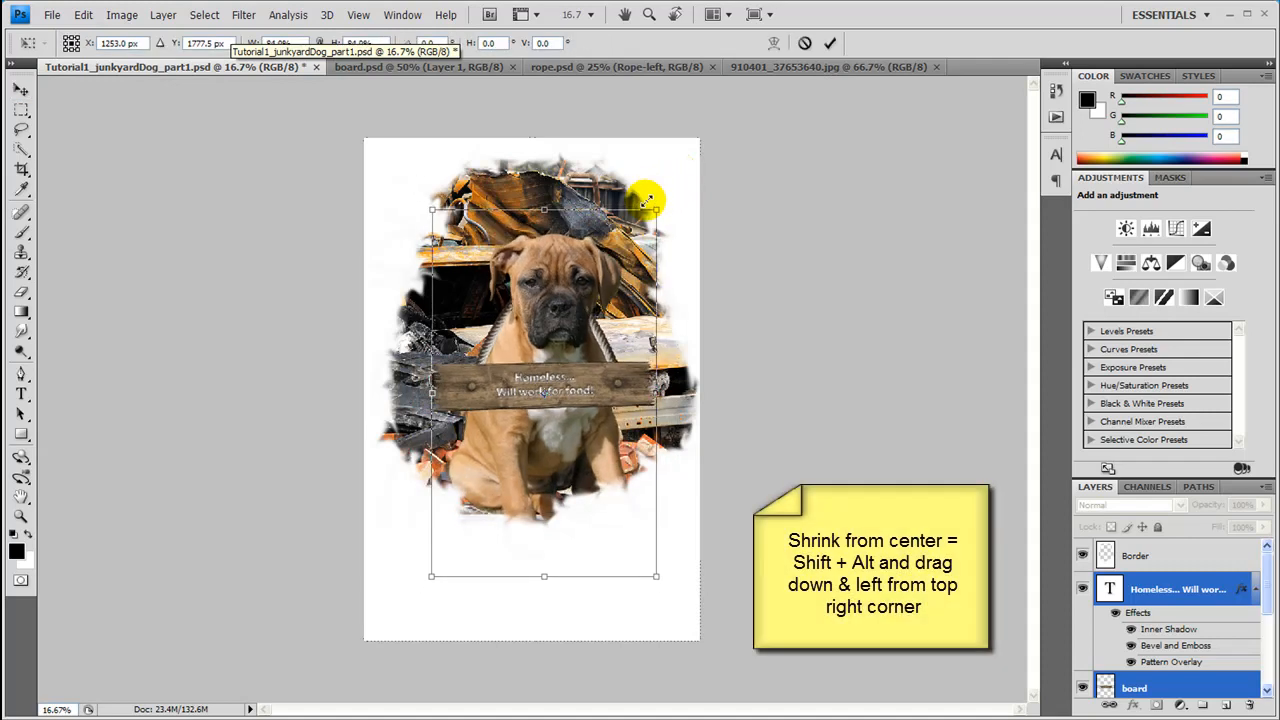
{"action": "left_click_drag", "start_coordinate": [656, 204], "coordinate": [652, 212]}
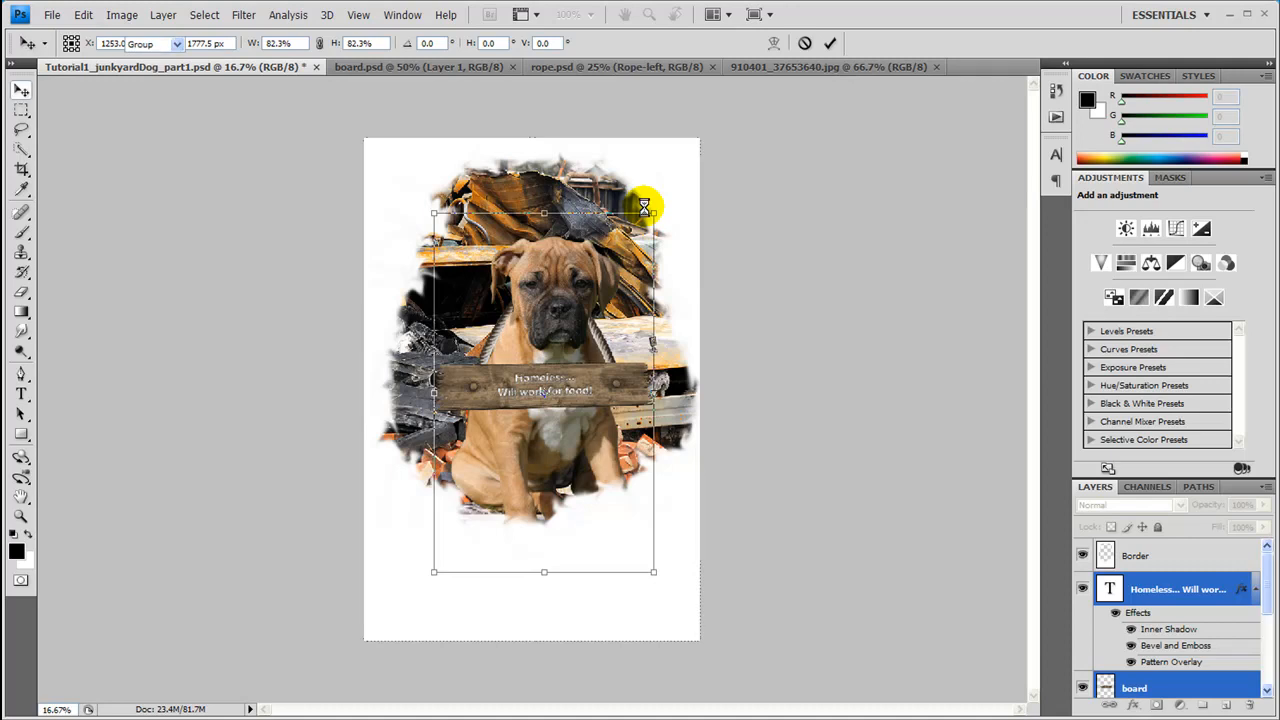
{"action": "left_click", "coordinate": [828, 42]}
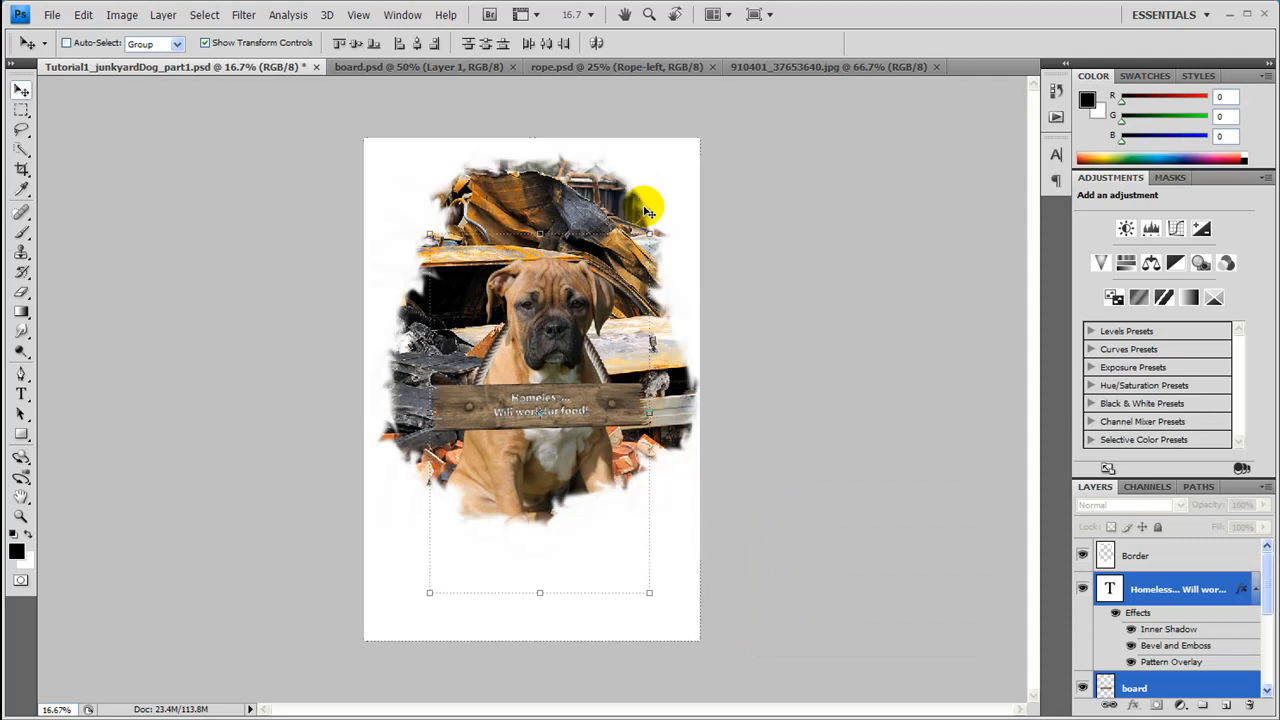
{"action": "mouse_move", "coordinate": [758, 530]}
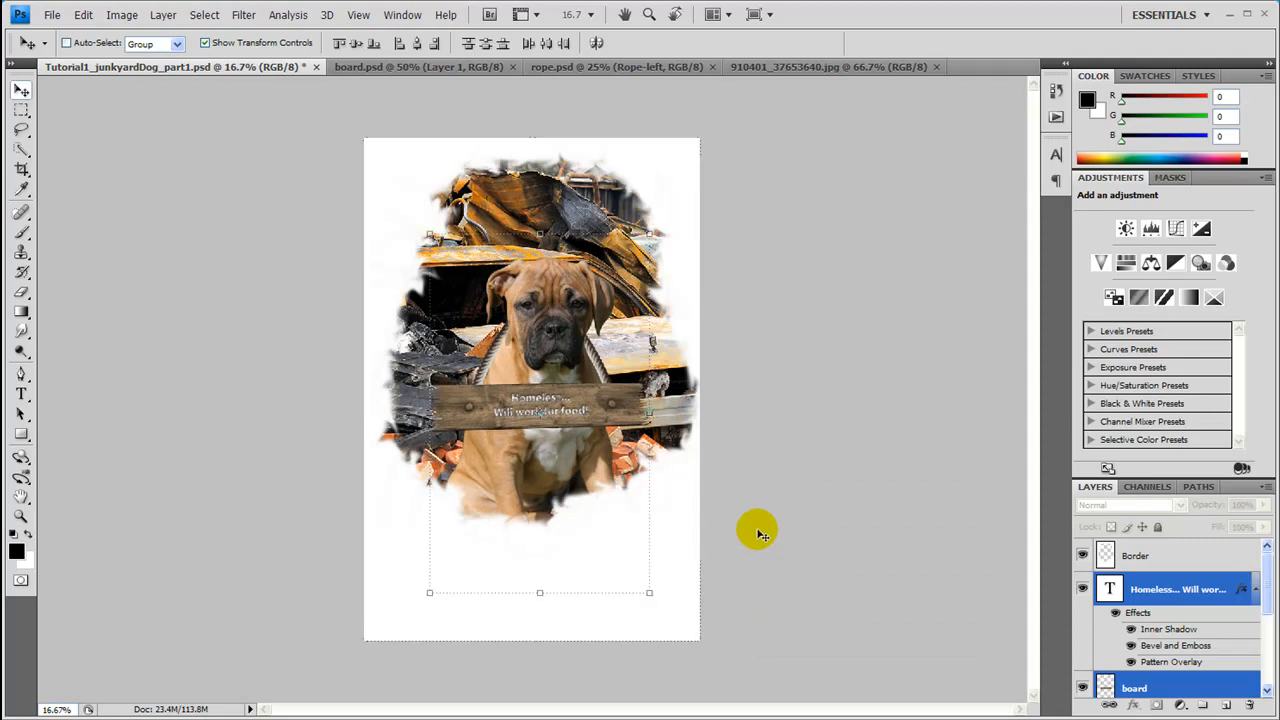
{"action": "mouse_move", "coordinate": [650, 230]}
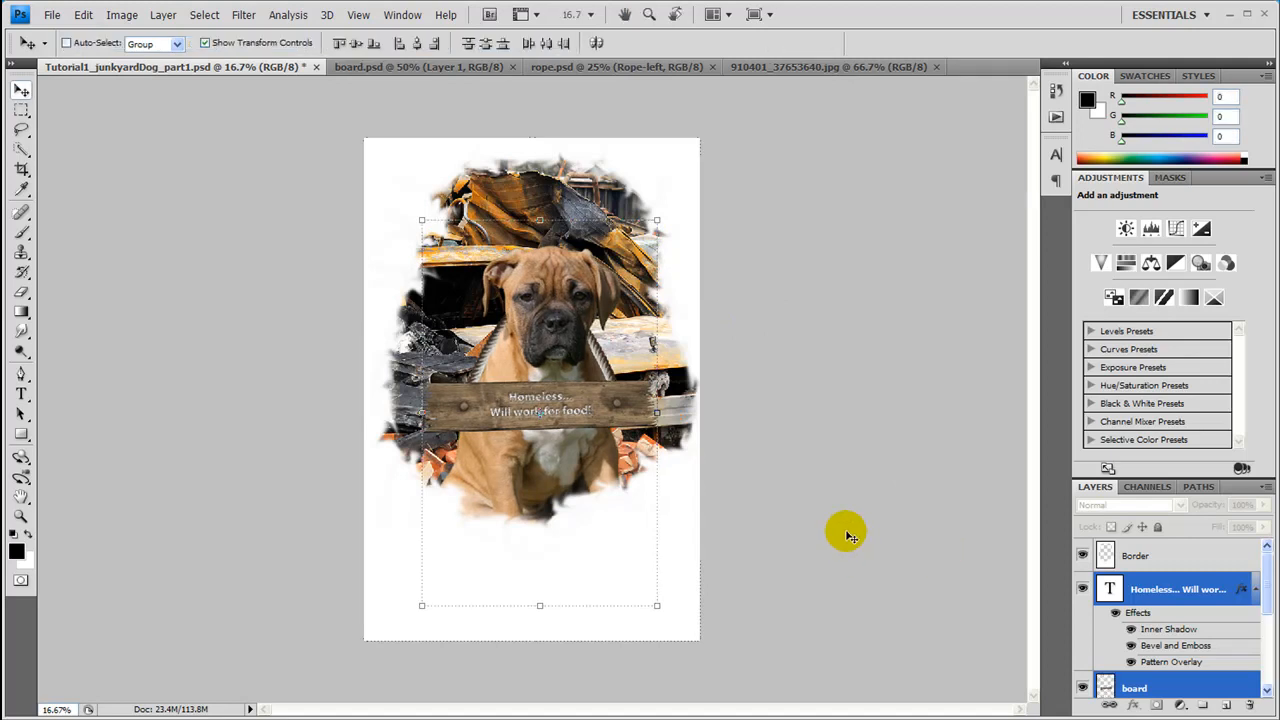
{"action": "mouse_move", "coordinate": [848, 520]}
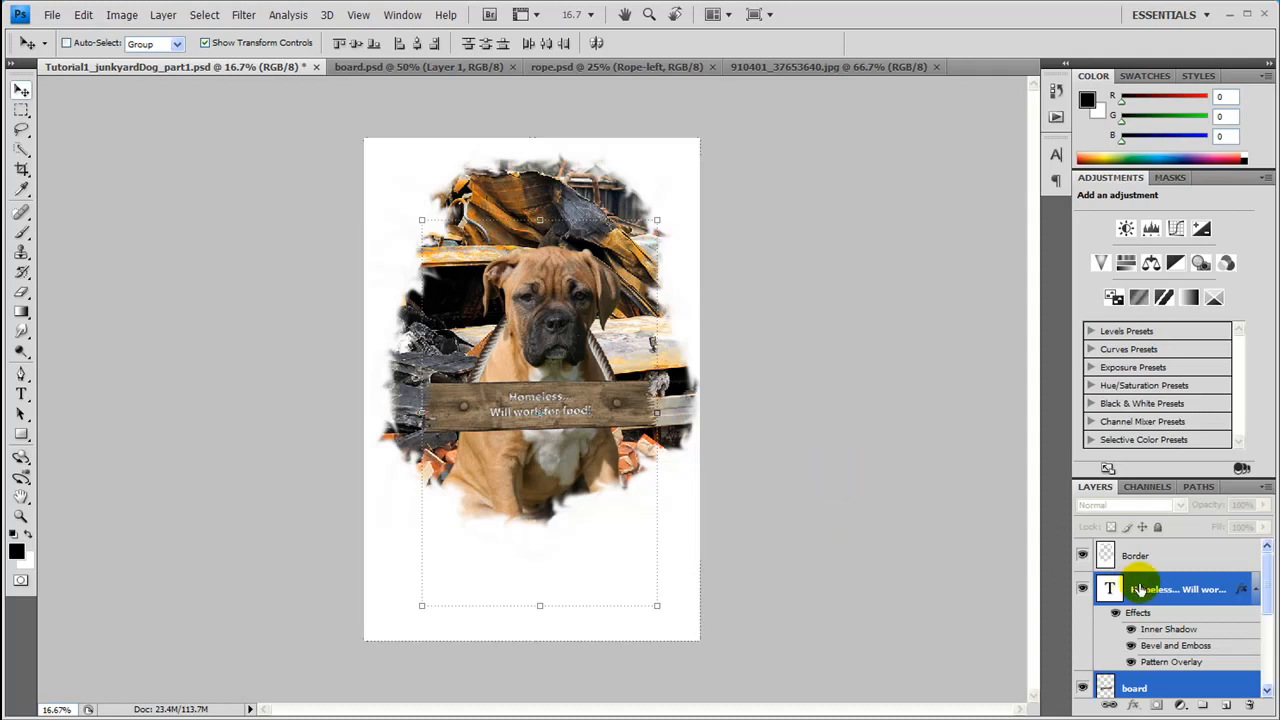
{"action": "left_click", "coordinate": [1136, 556]}
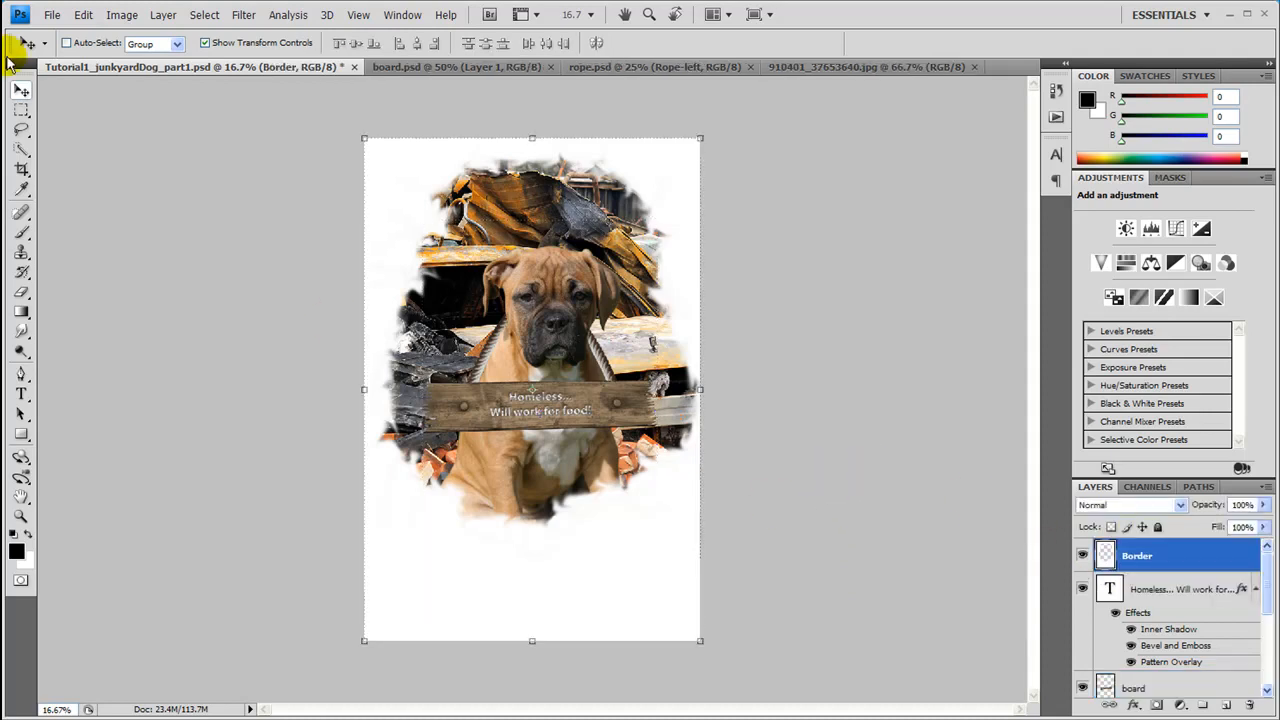
- Mark a crop area over the poster that leaves out the blank bottom strip
{"action": "left_click", "coordinate": [20, 168]}
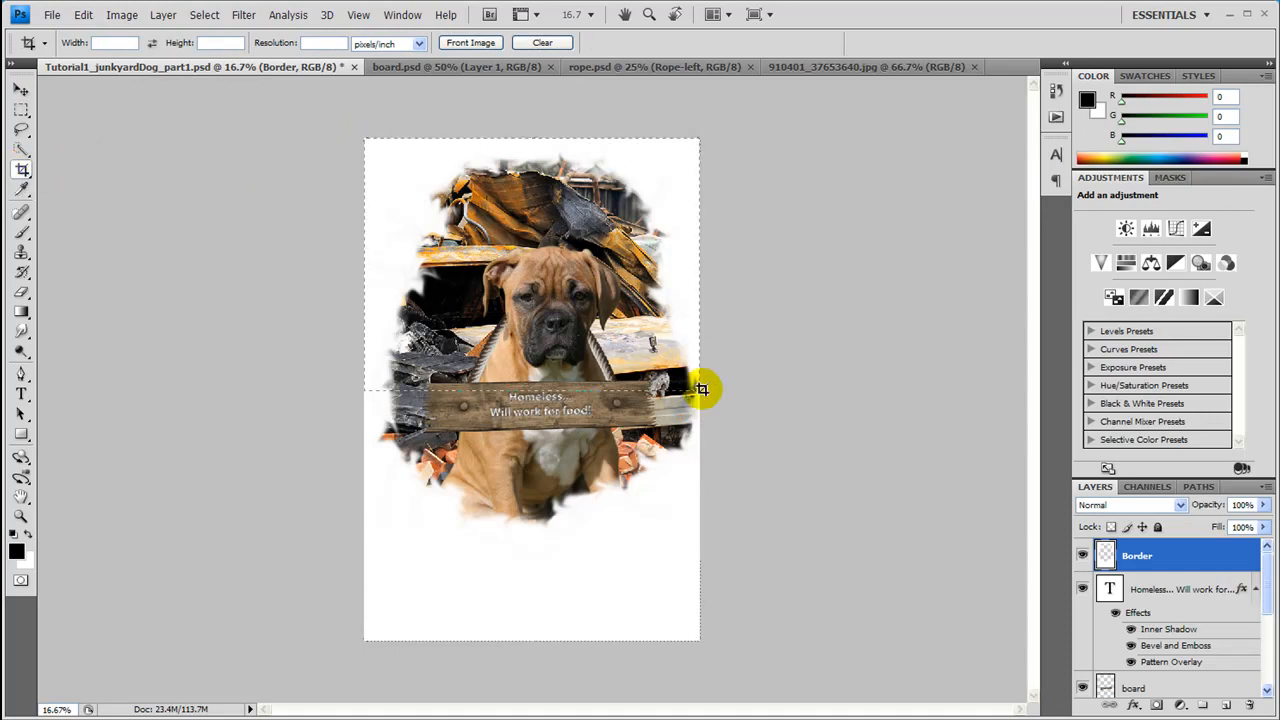
{"action": "left_click_drag", "start_coordinate": [700, 388], "coordinate": [720, 564]}
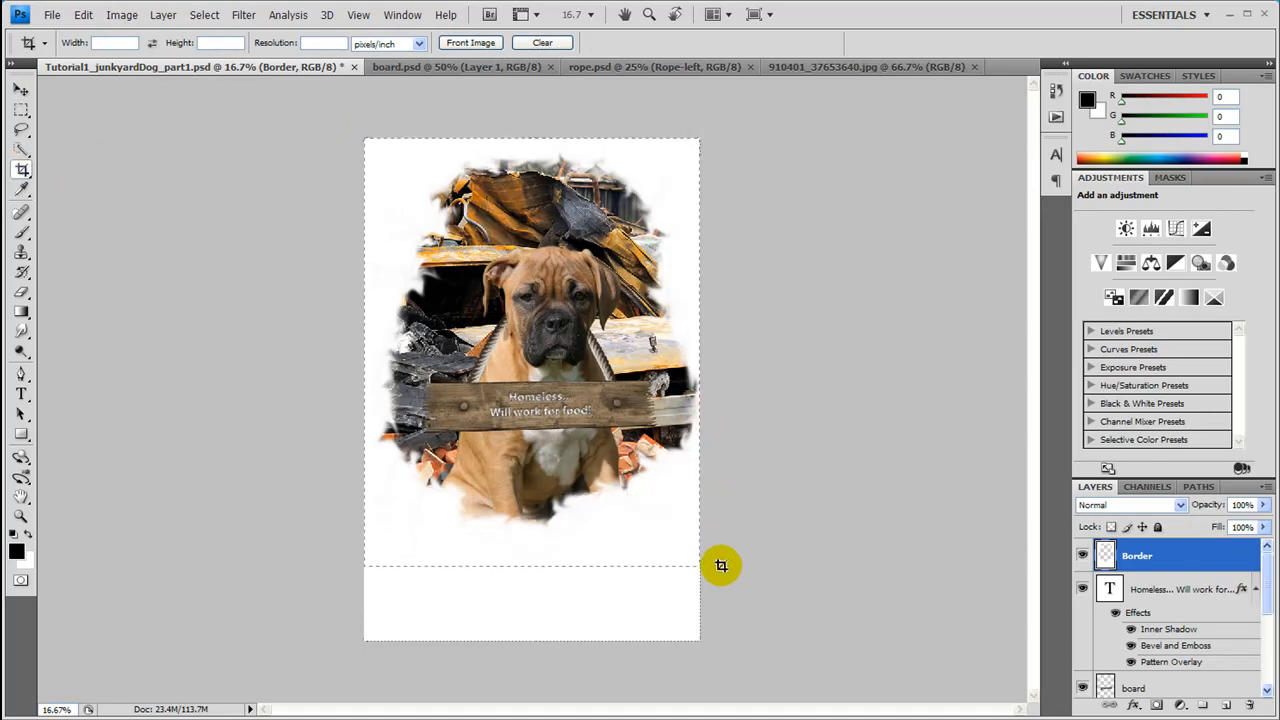